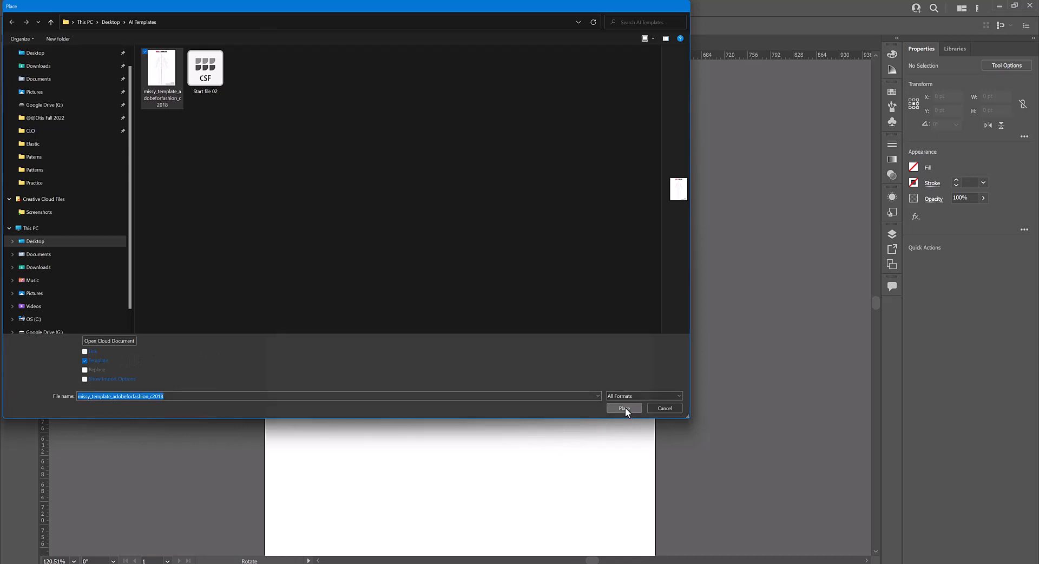
Place the misoy fashion figure template from Desktop > AI Templates onto the artboard.
{"action": "left_click", "coordinate": [624, 408]}
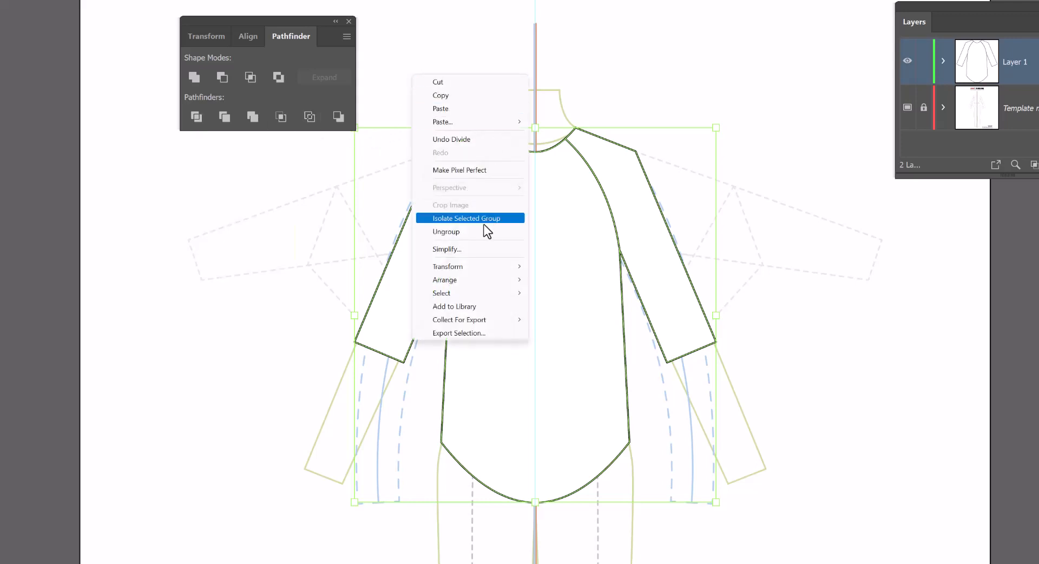
Isolate the divided shirt group so its pieces can be edited individually.
{"action": "left_click", "coordinate": [467, 217]}
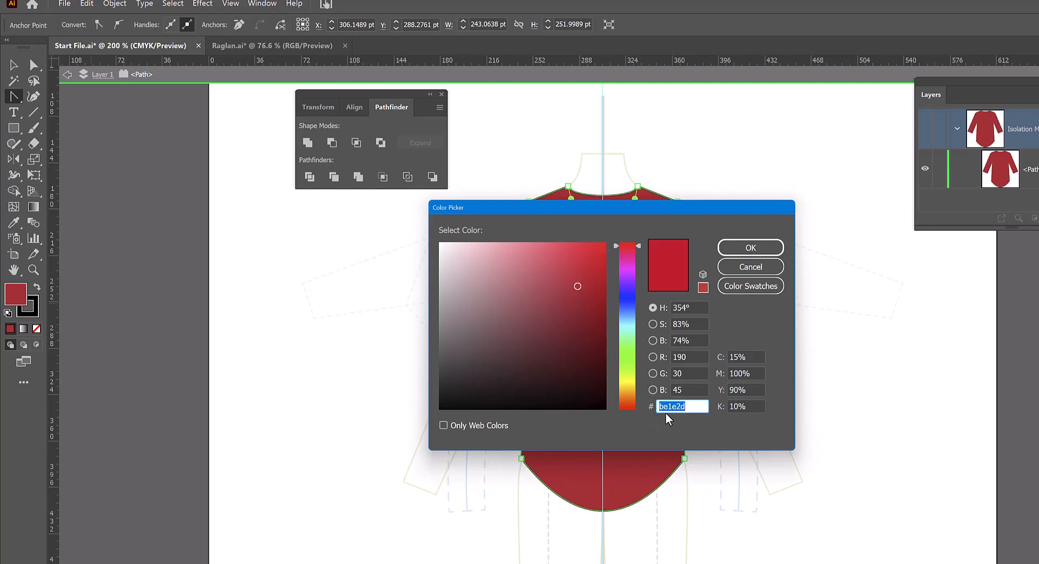
Confirm the deep red fill (hex be1e2d) in the Color Picker.
{"action": "left_click", "coordinate": [749, 246]}
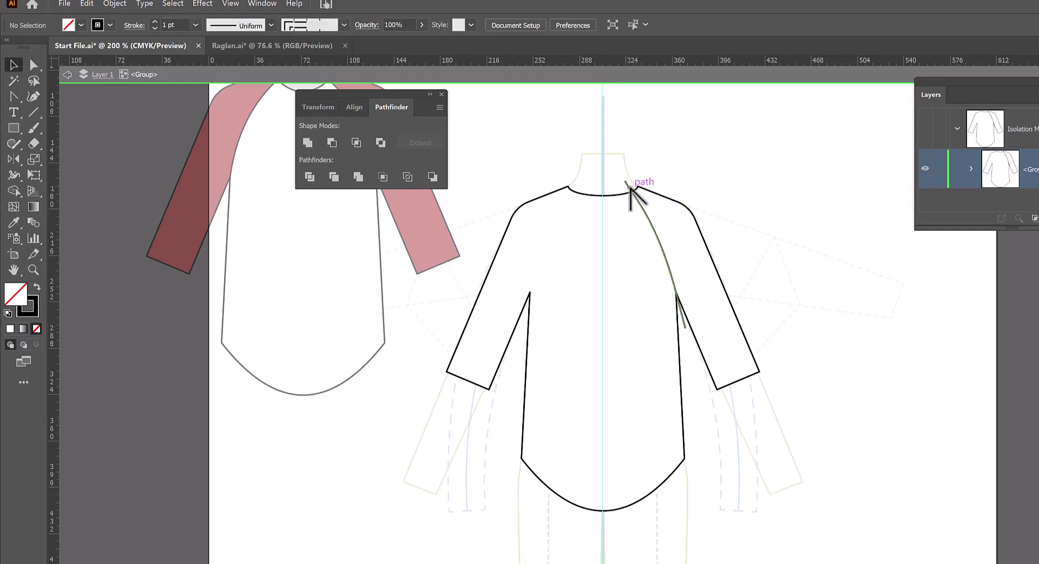
Bring up the context menu on the white shirt group to ungroup it.
{"action": "right_click", "coordinate": [603, 199]}
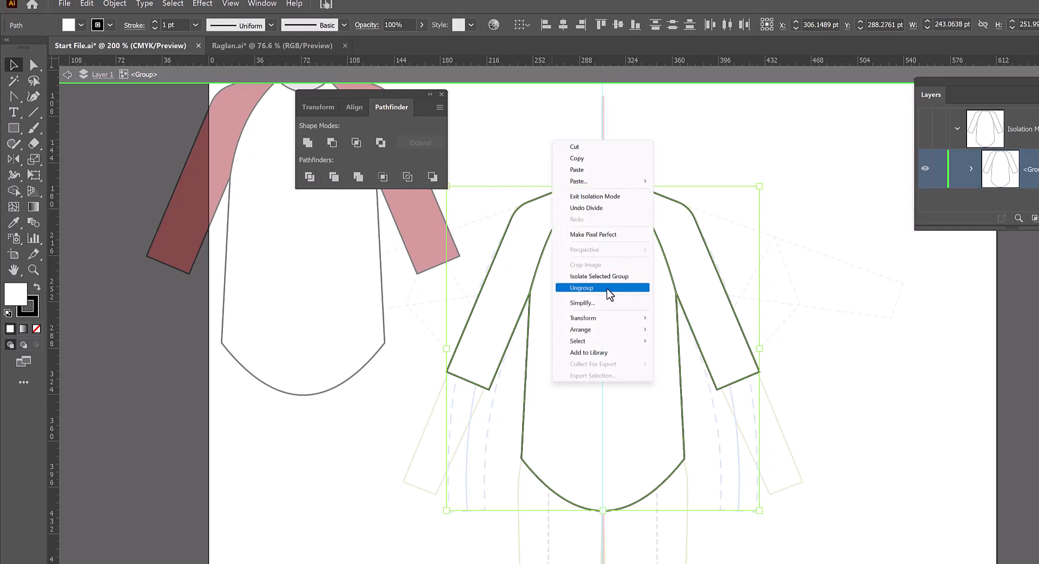